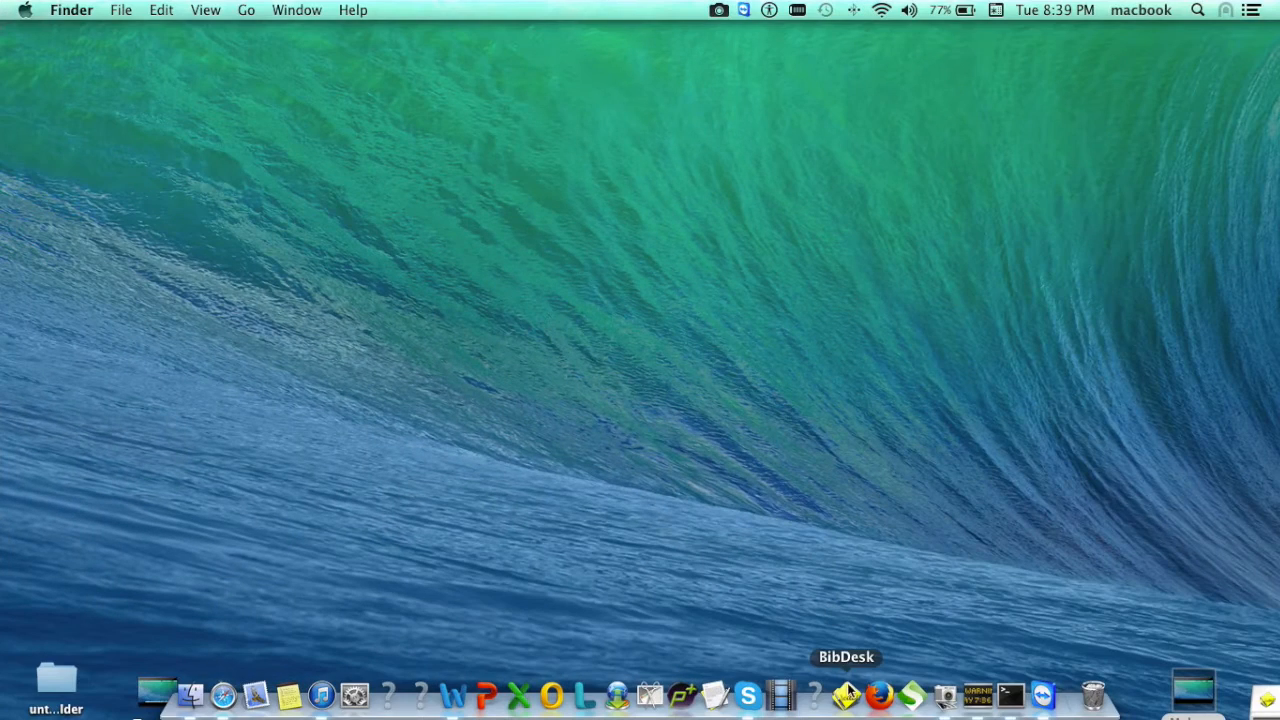
- Launch BibDesk from the Dock to get an empty Untitled bibliography
click(846, 694)
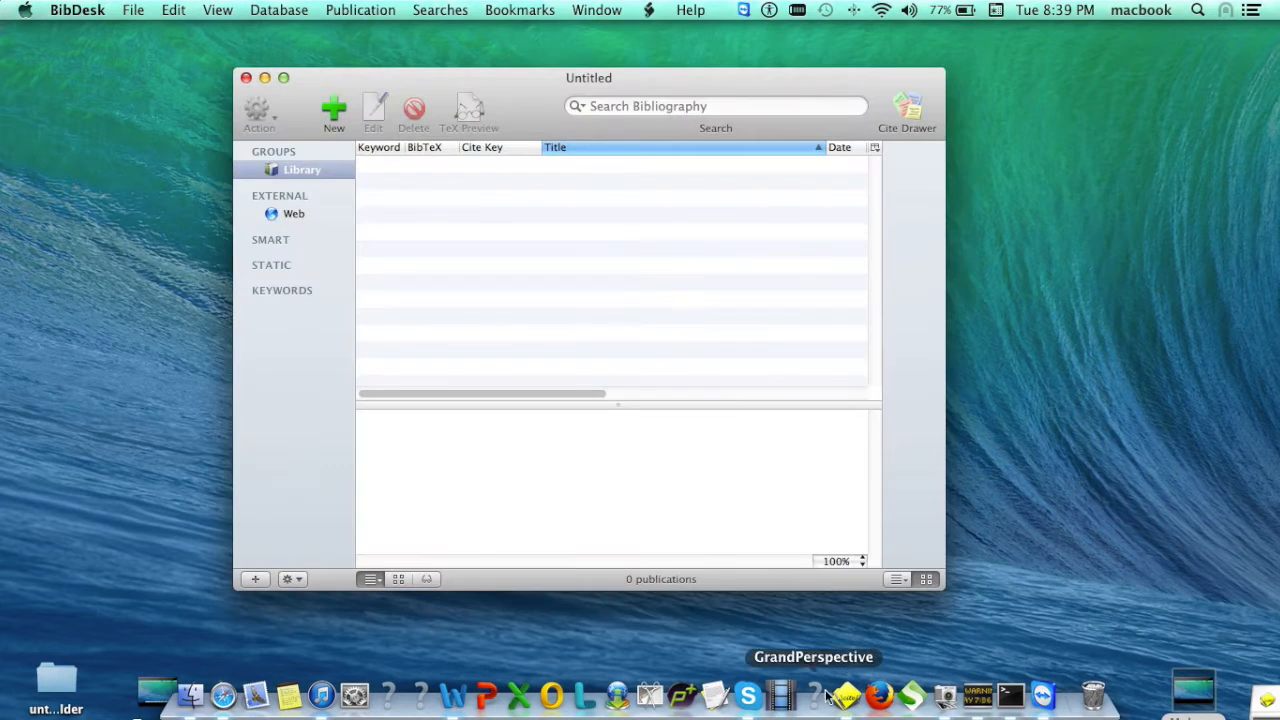
mouse_move(632, 320)
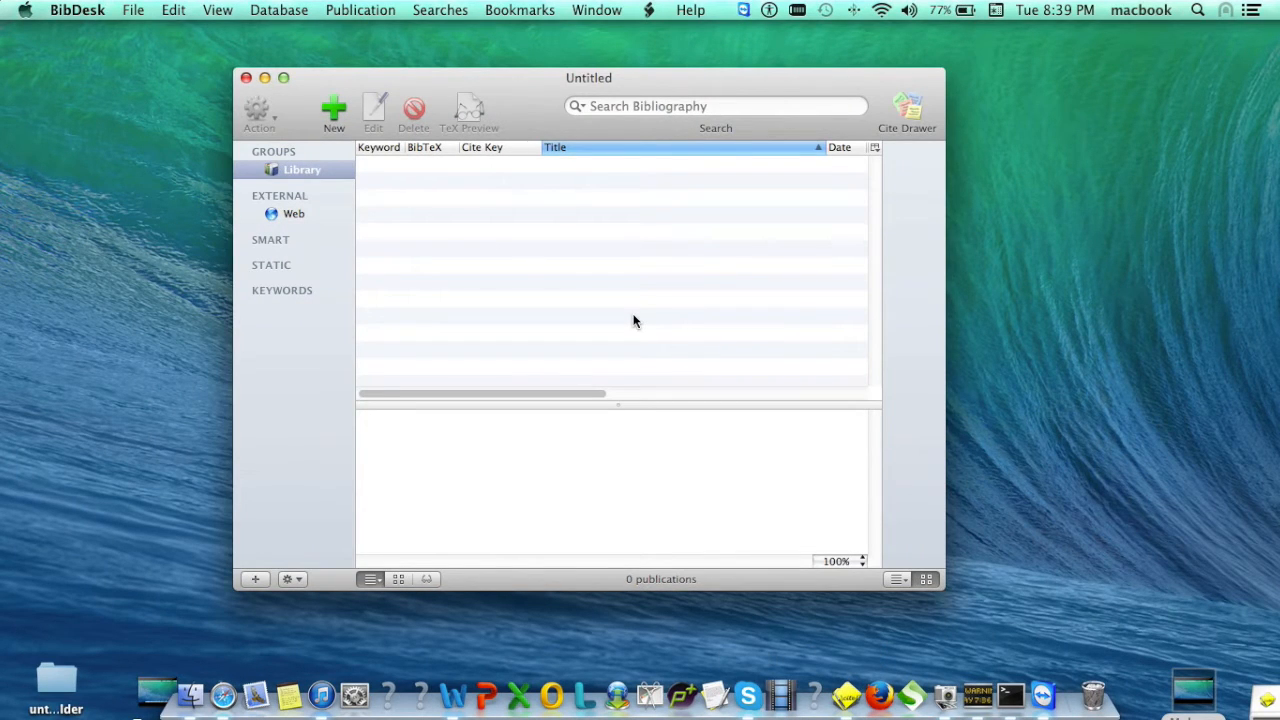
mouse_move(356, 120)
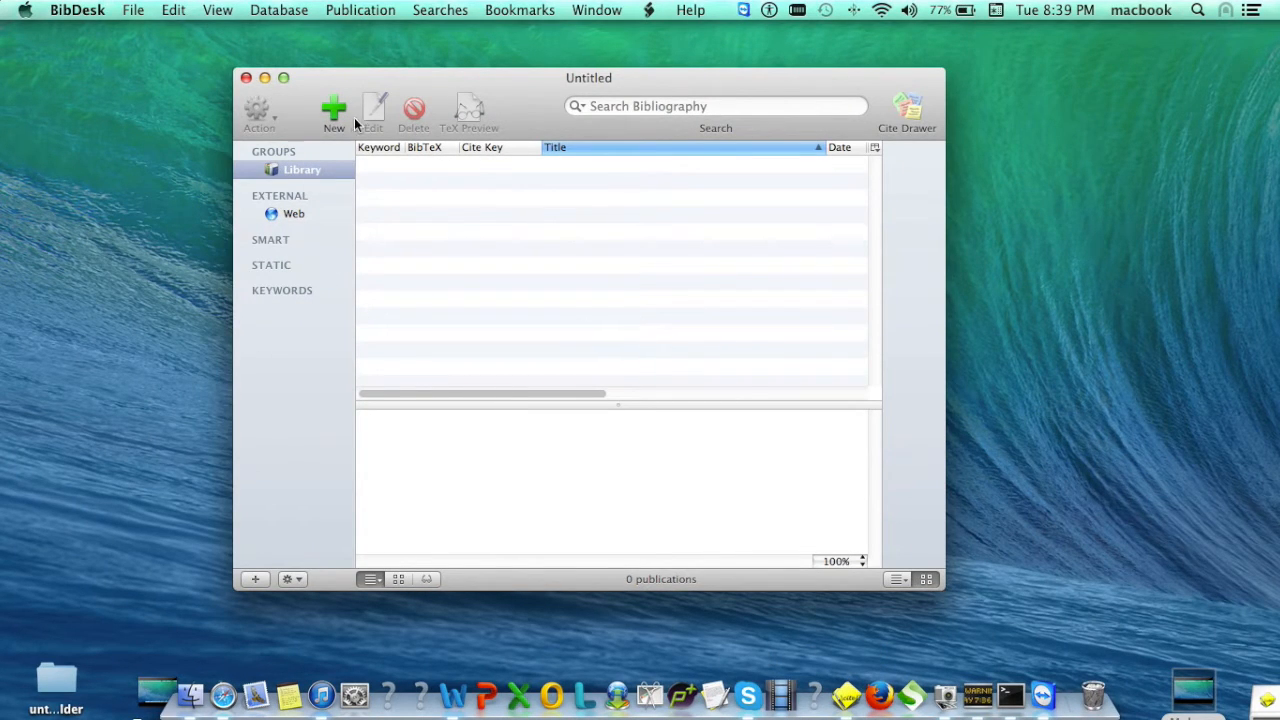
- Create a new publication with cite key cite_001, keeping its type as article
click(332, 110)
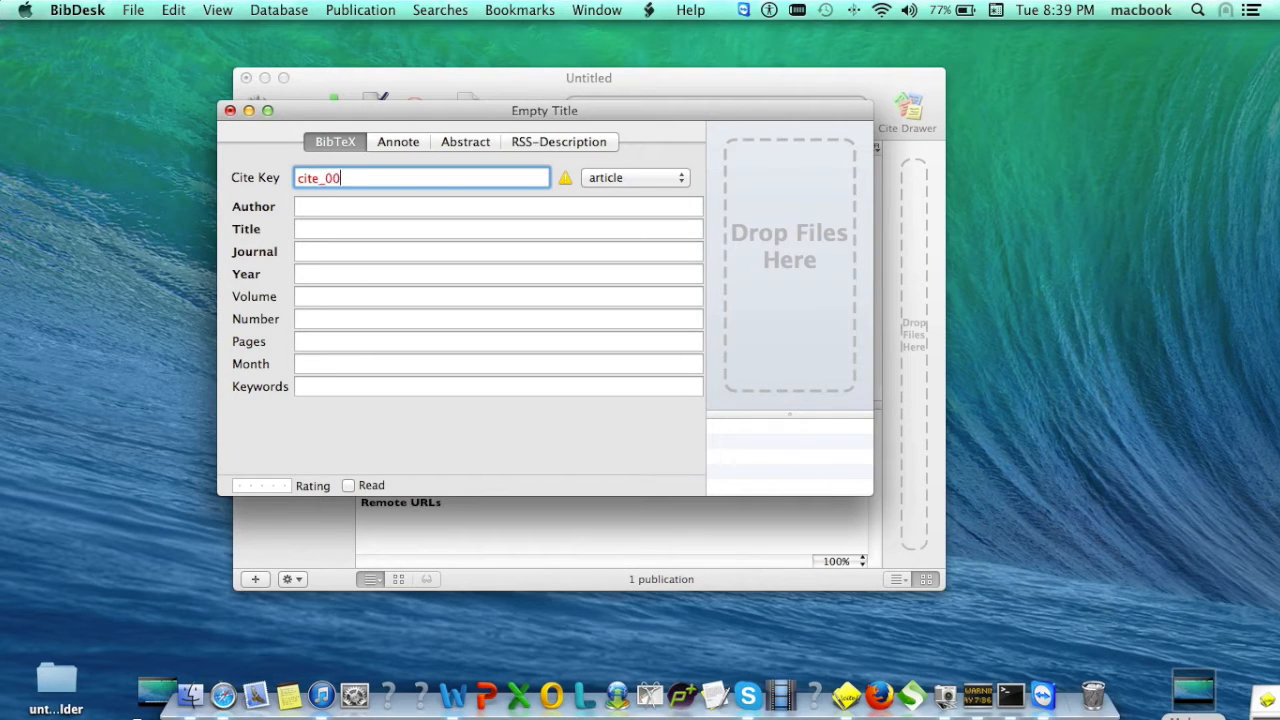
text(1)
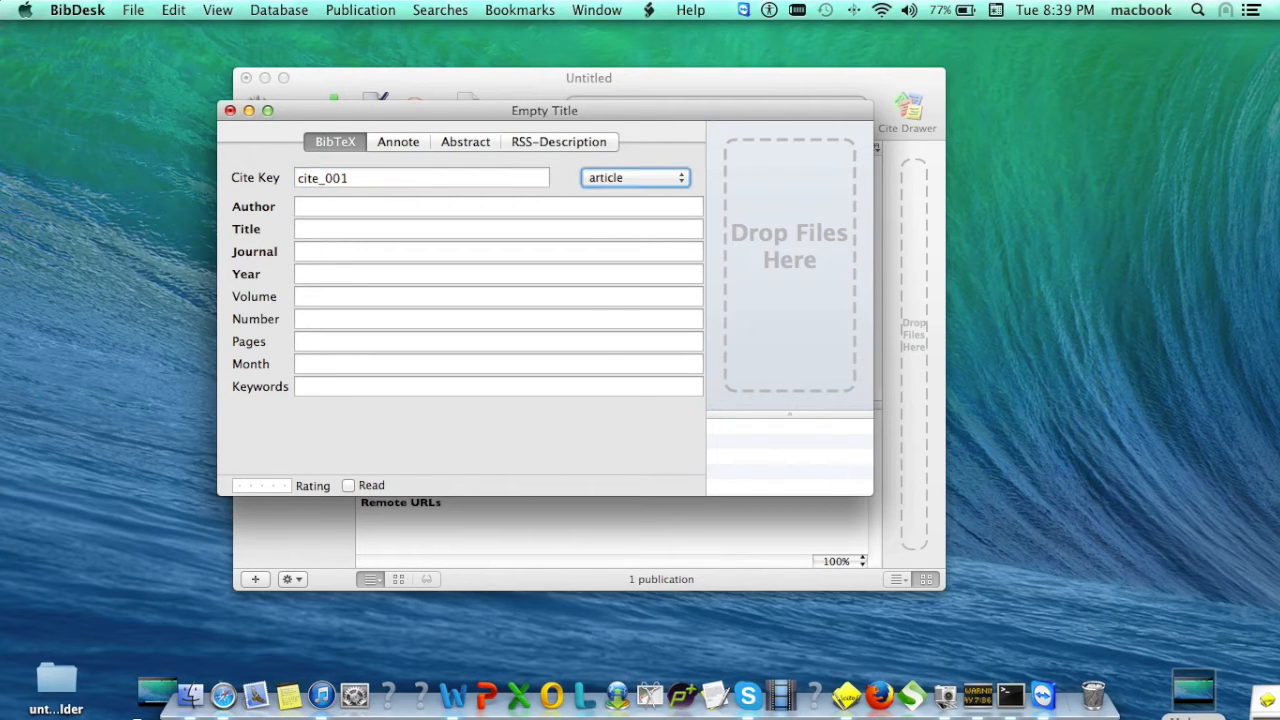
click(634, 176)
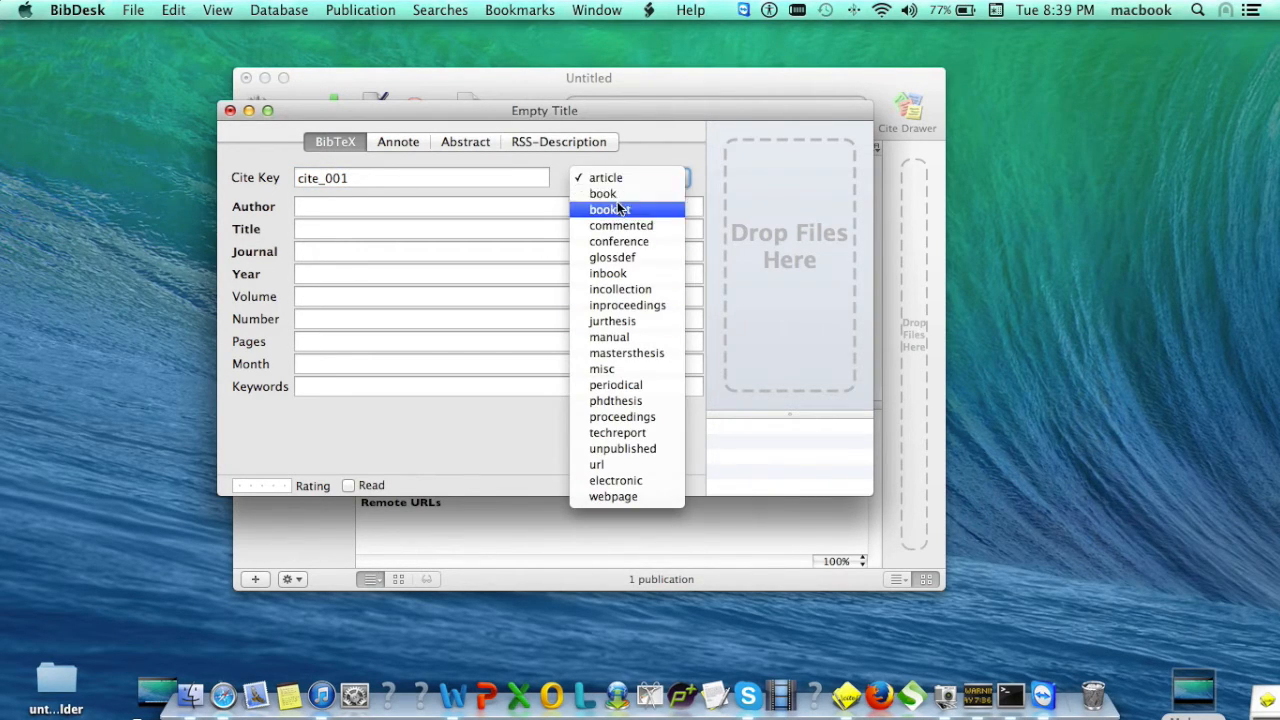
click(604, 176)
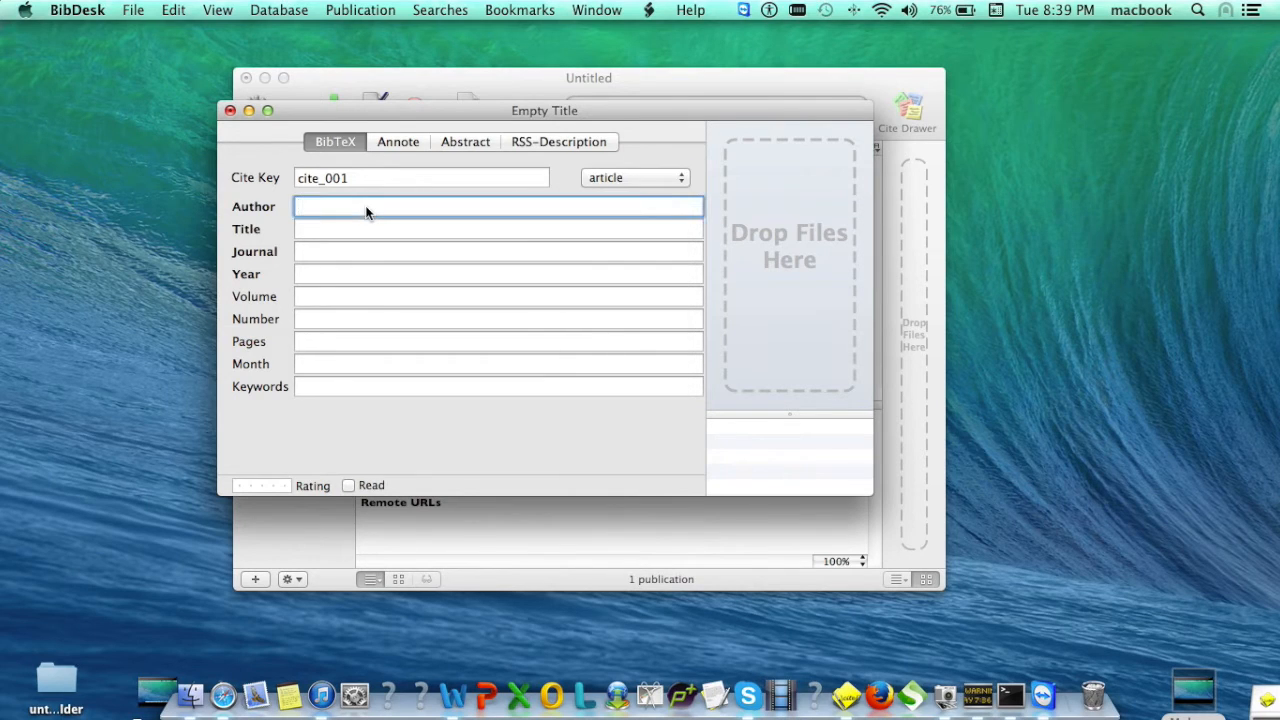
- Fill the entry with author James, title Technology and year 2014
text(Ja)
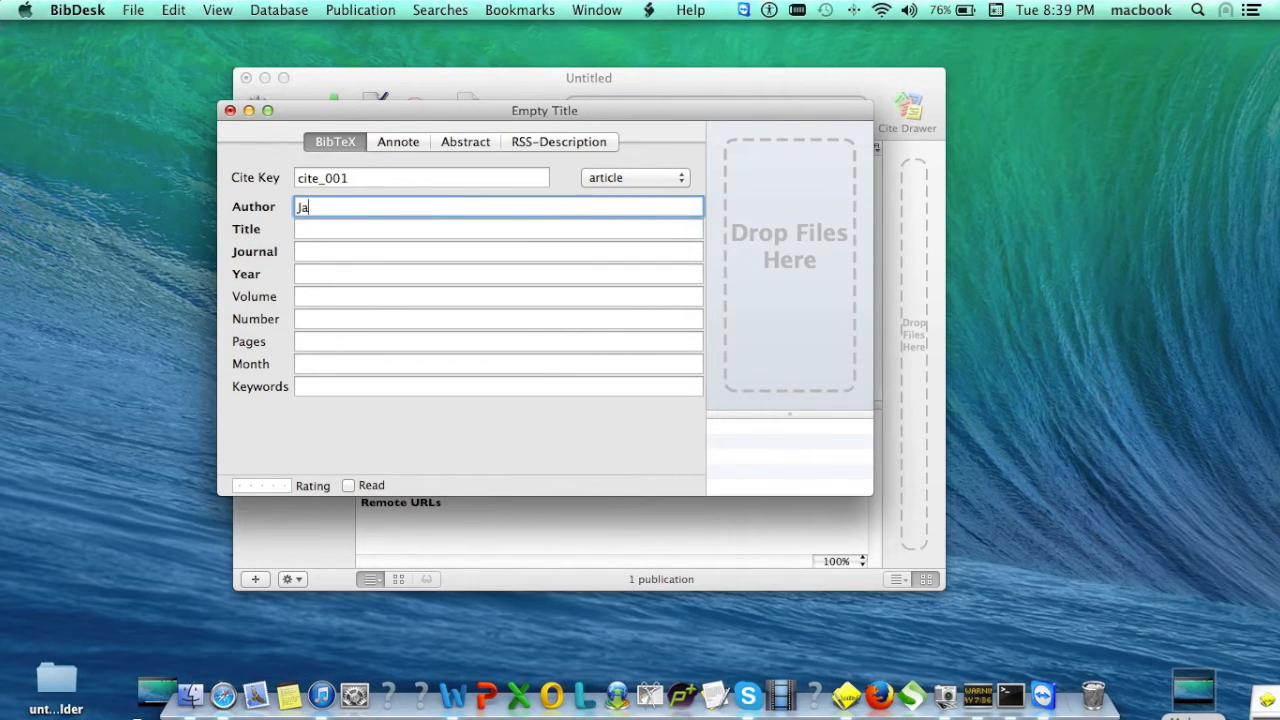
text(mes)
click(498, 230)
text(Technology)
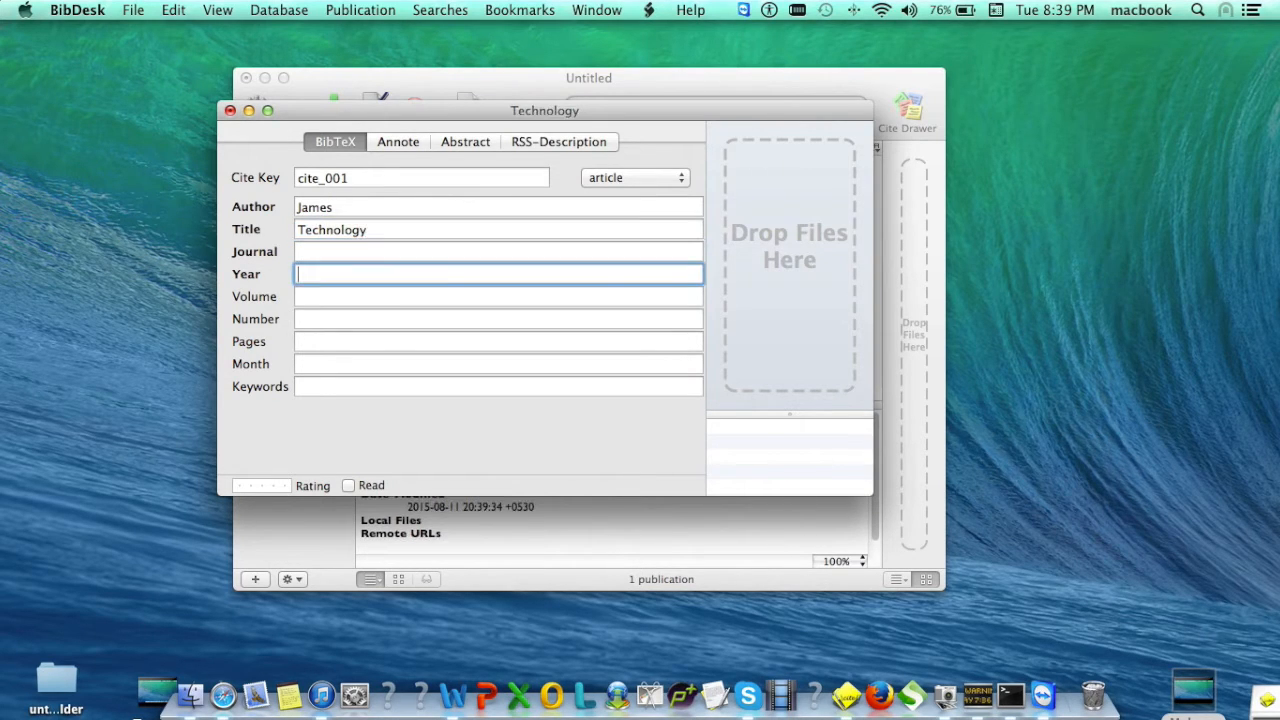
text(2014)
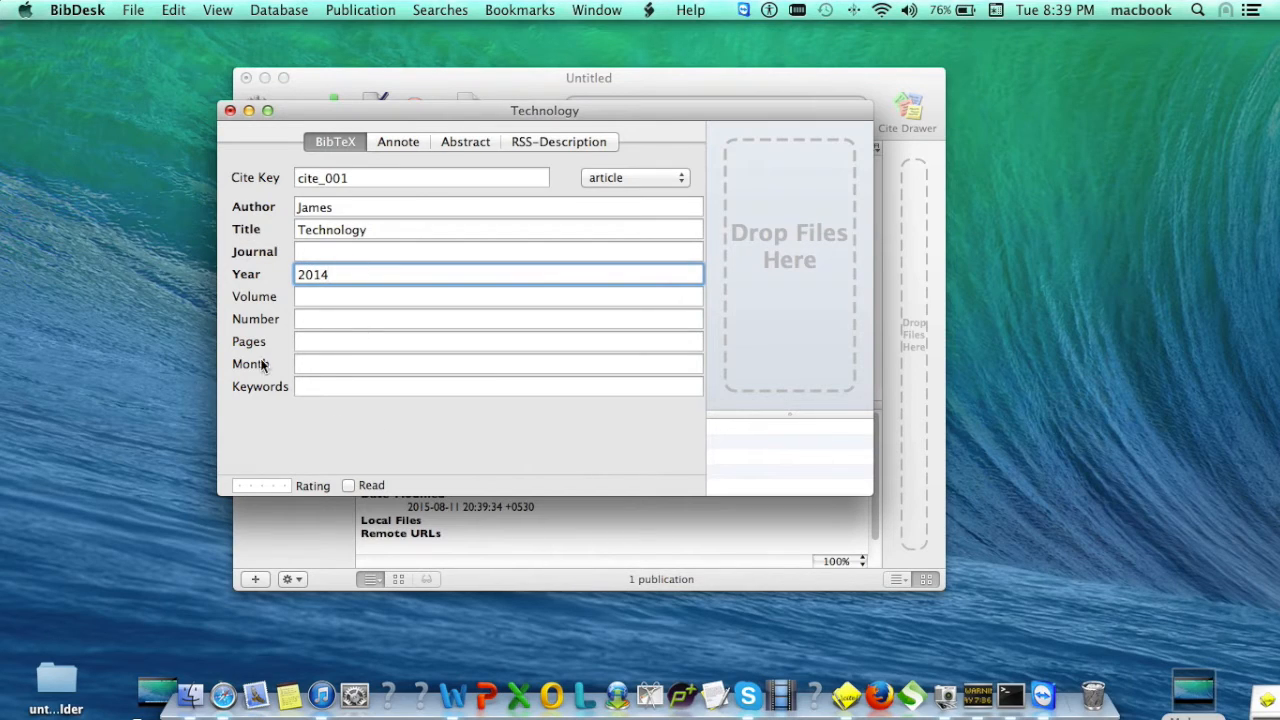
mouse_move(260, 492)
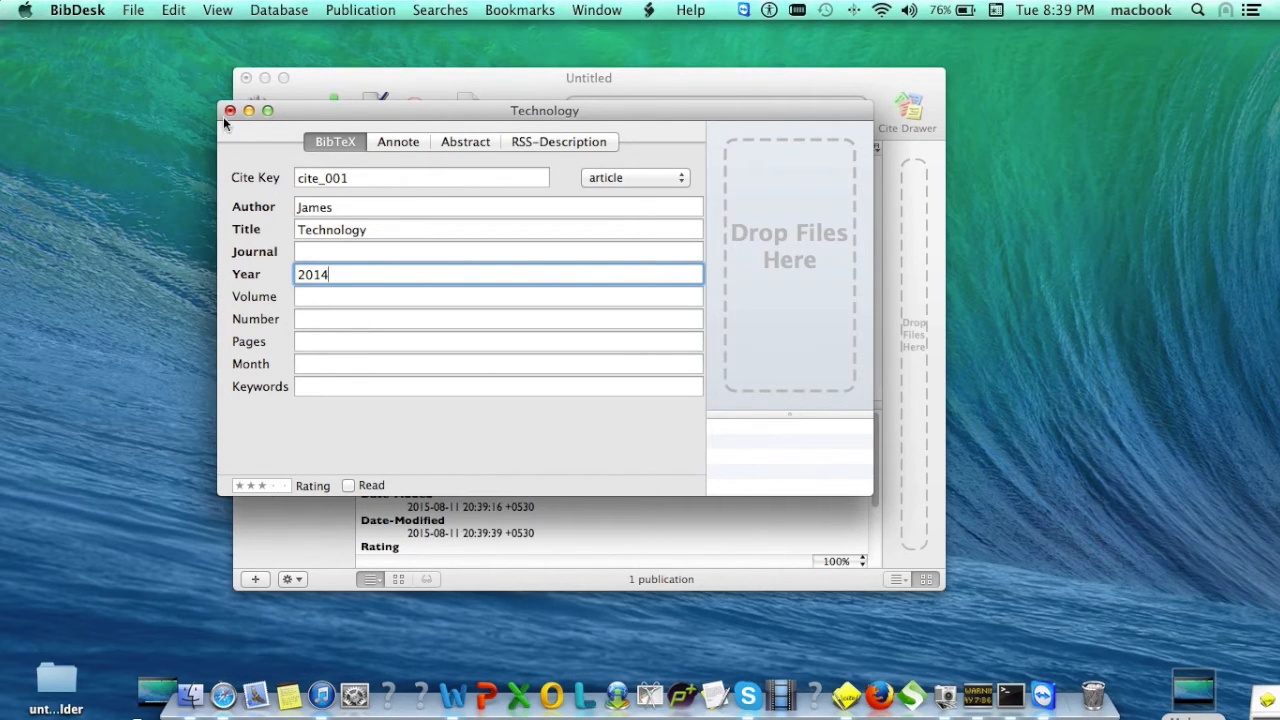
- Save the bibliography as a file named Master in Documents
click(230, 110)
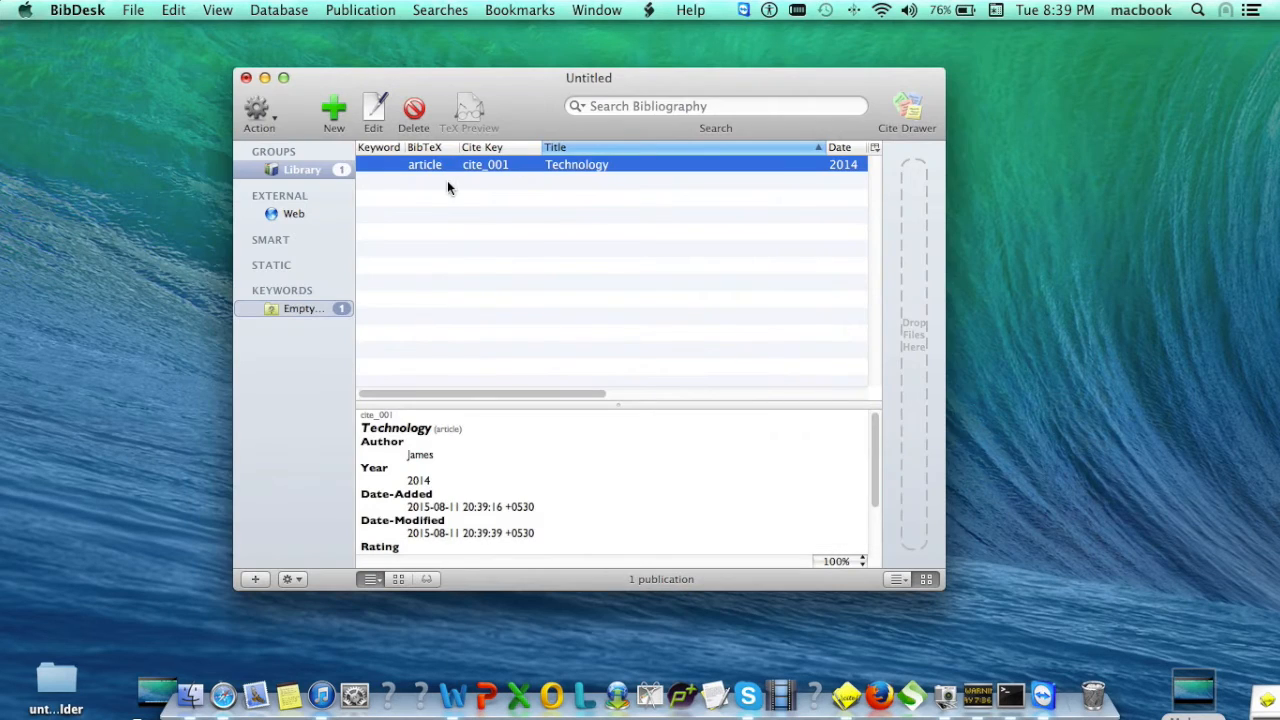
mouse_move(452, 176)
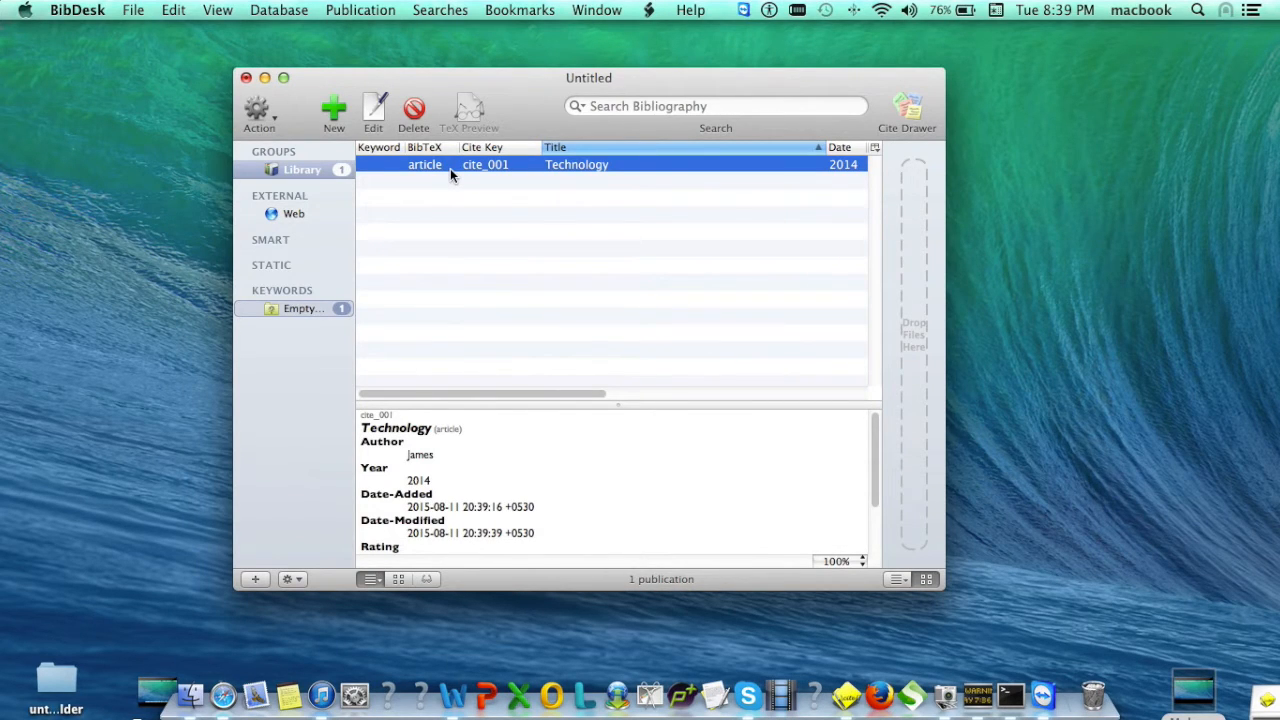
mouse_move(132, 10)
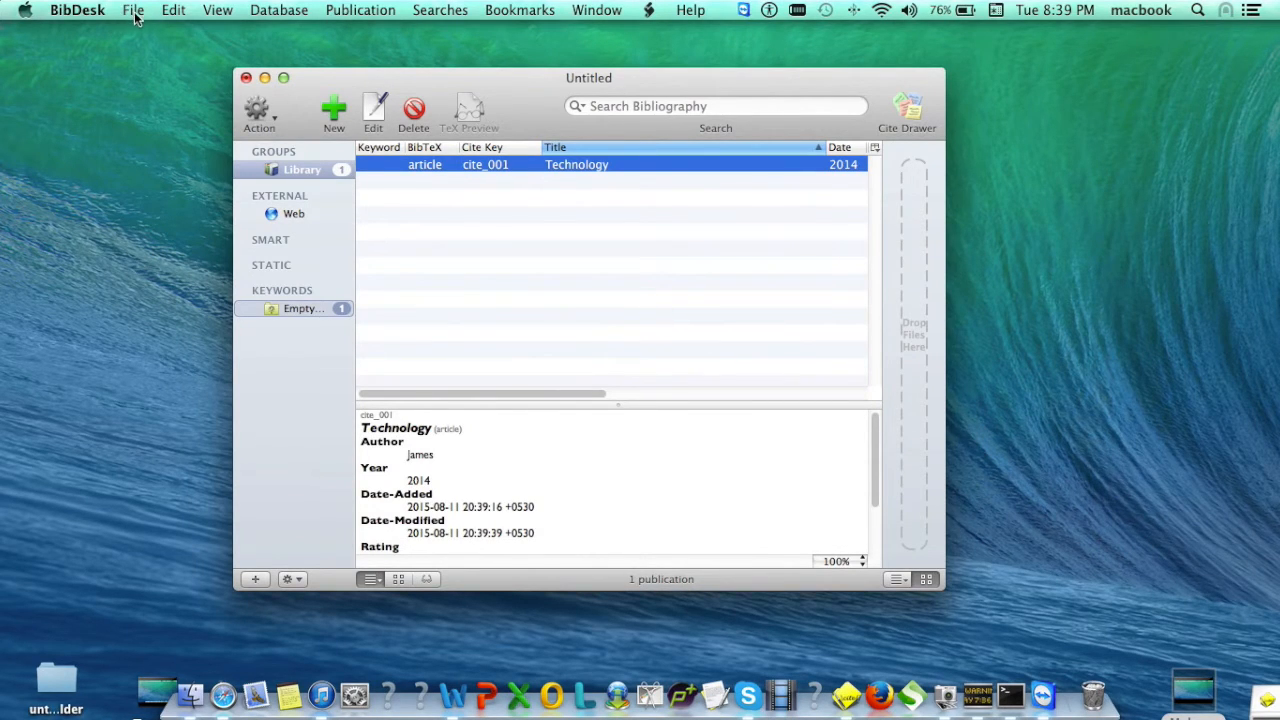
click(132, 10)
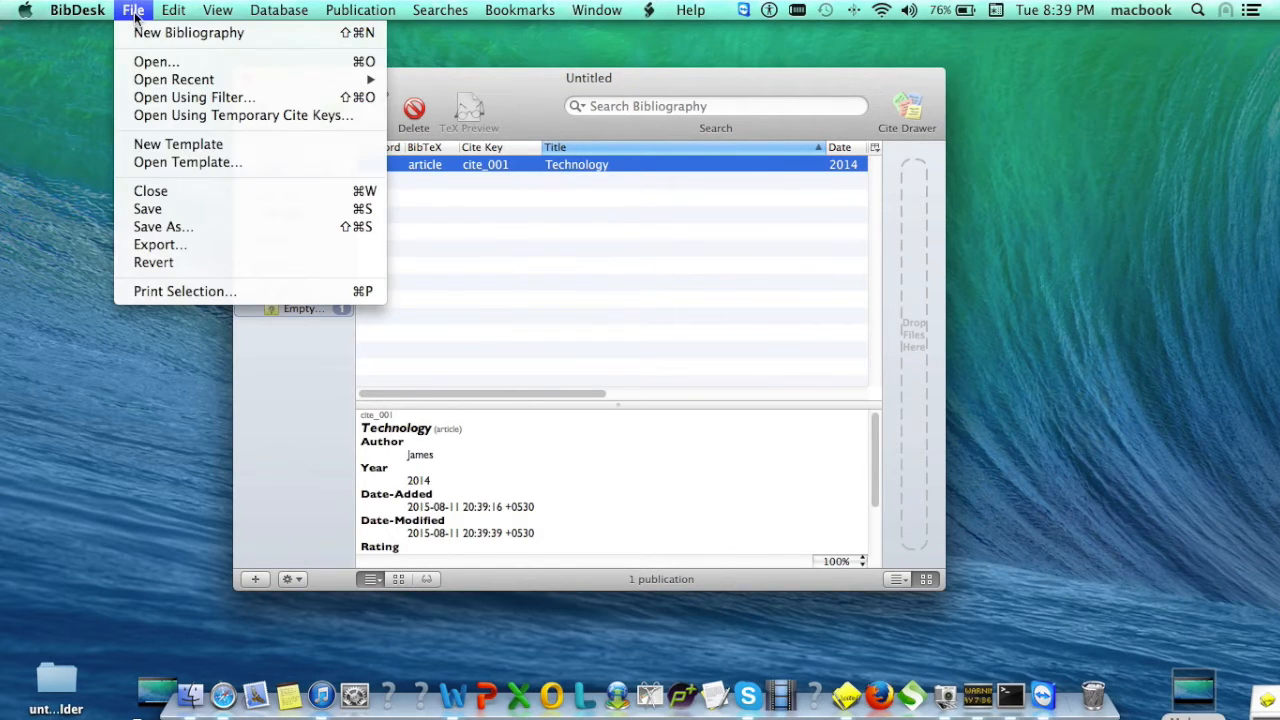
click(160, 244)
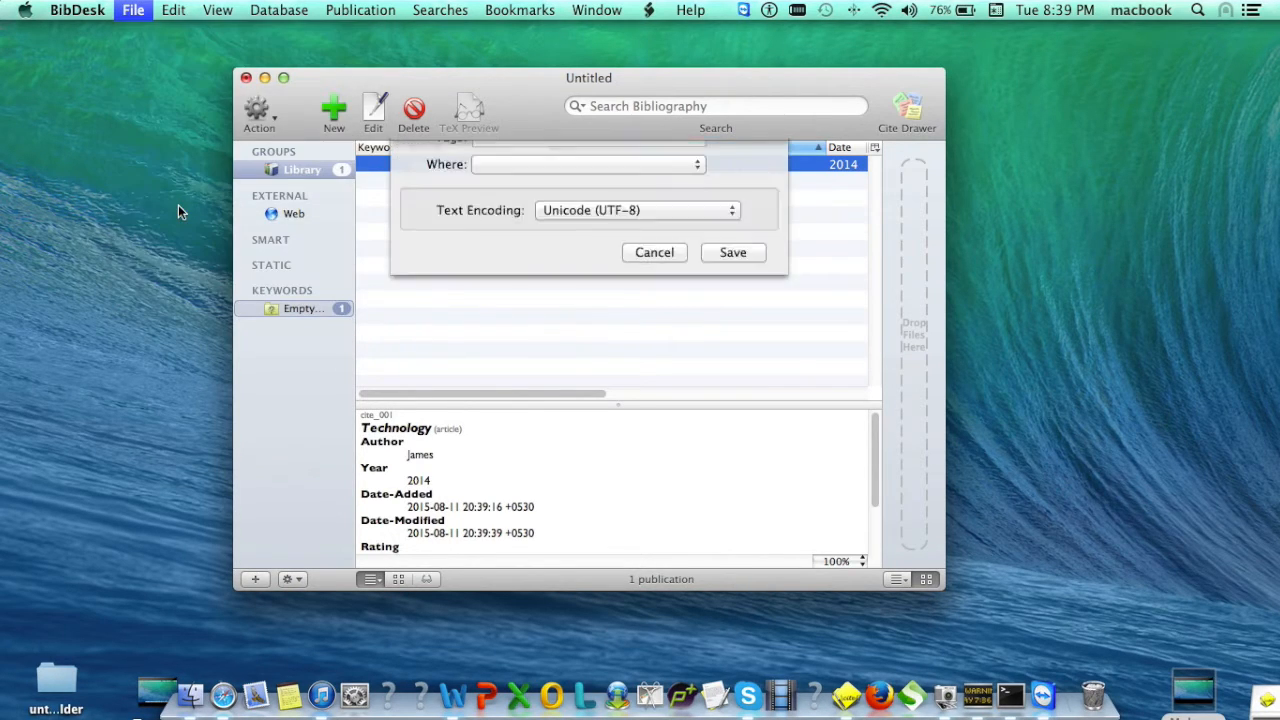
text(Maste)
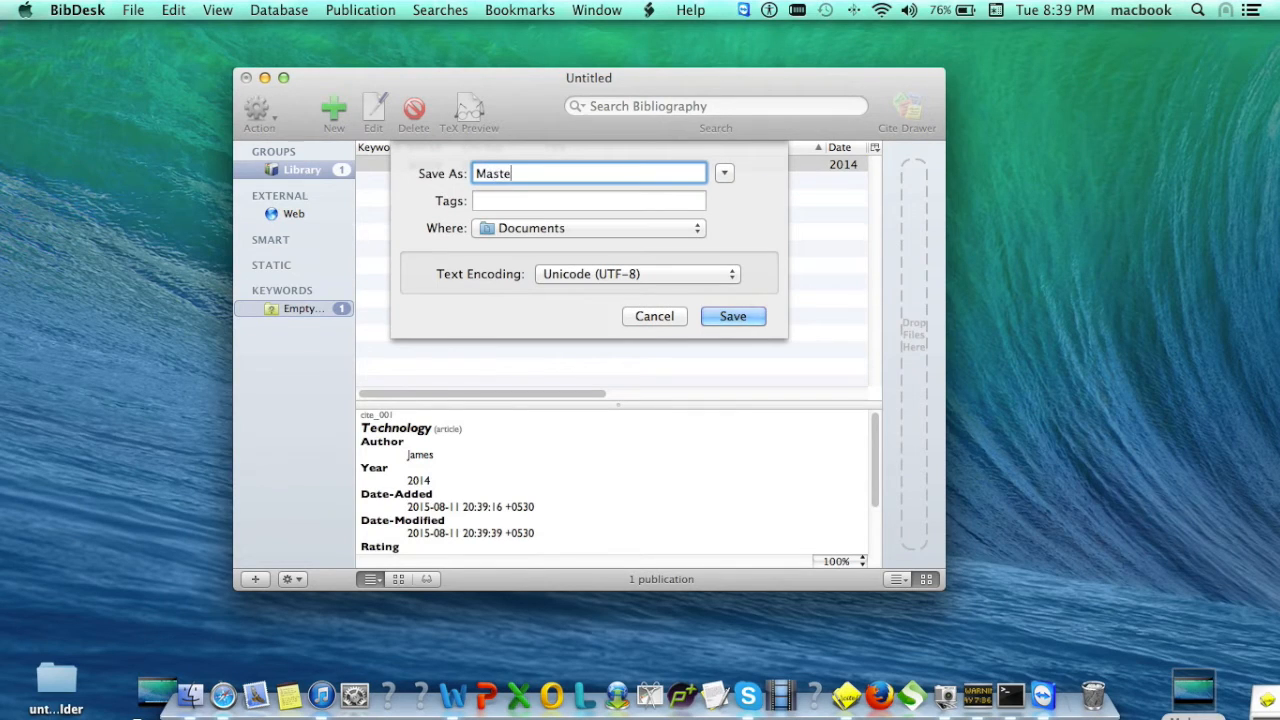
text(r)
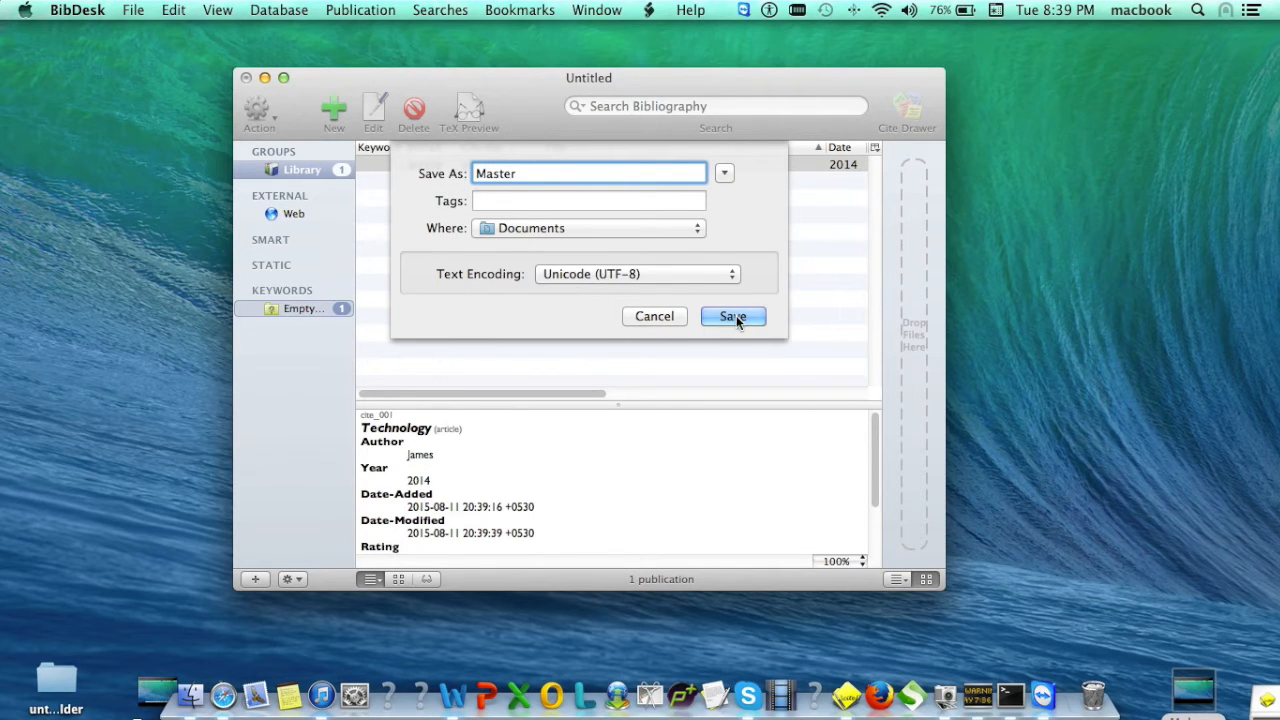
click(732, 316)
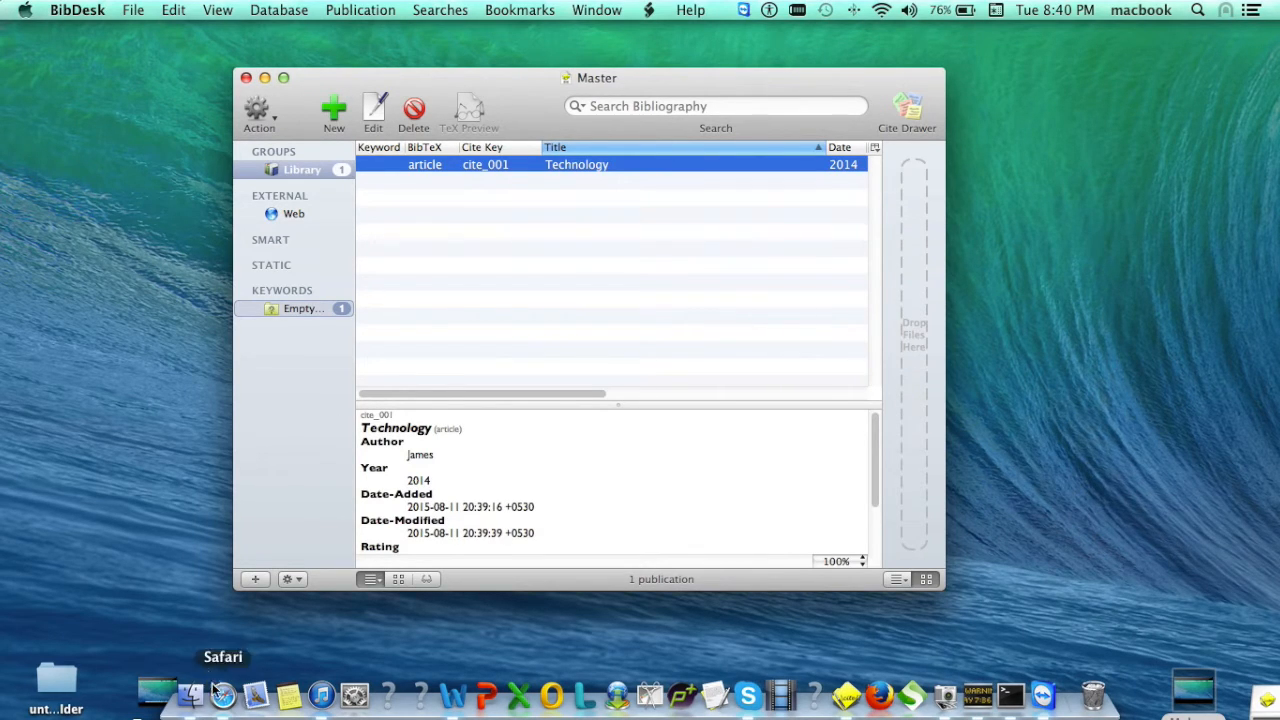
- Switch to Safari and go to scholar.google.co.in
click(186, 692)
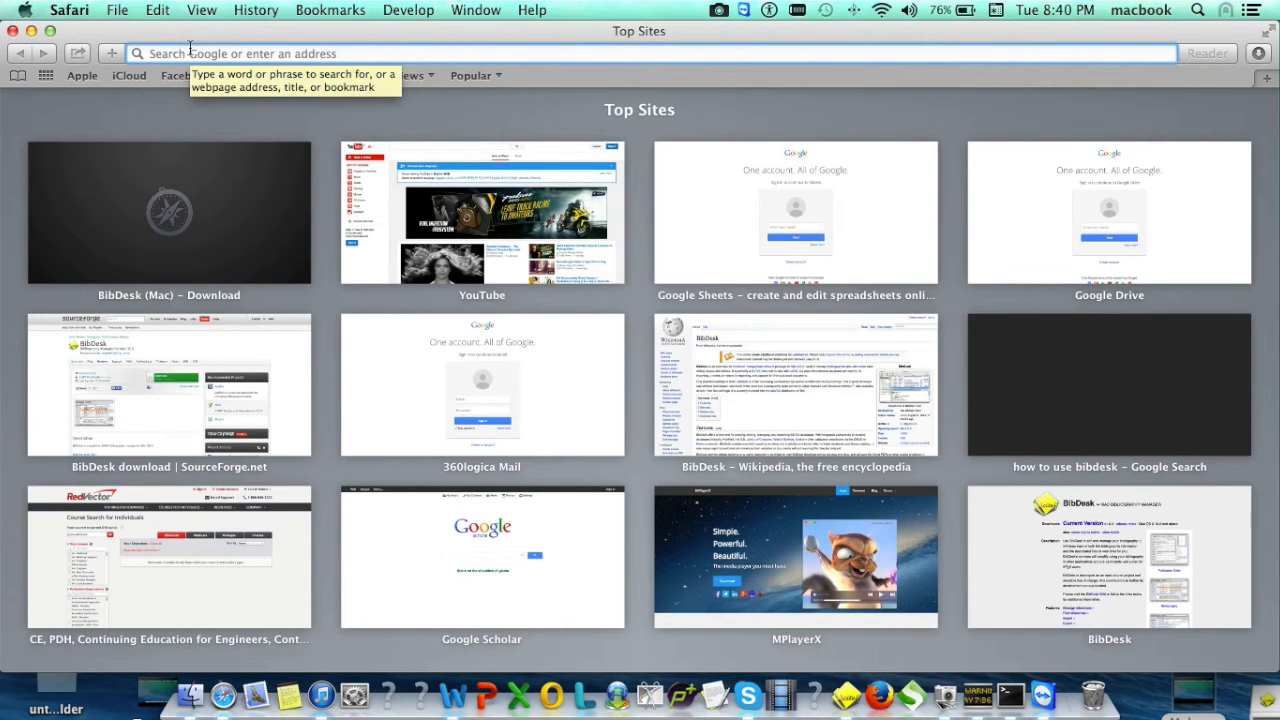
text(scholar.google.co.in)
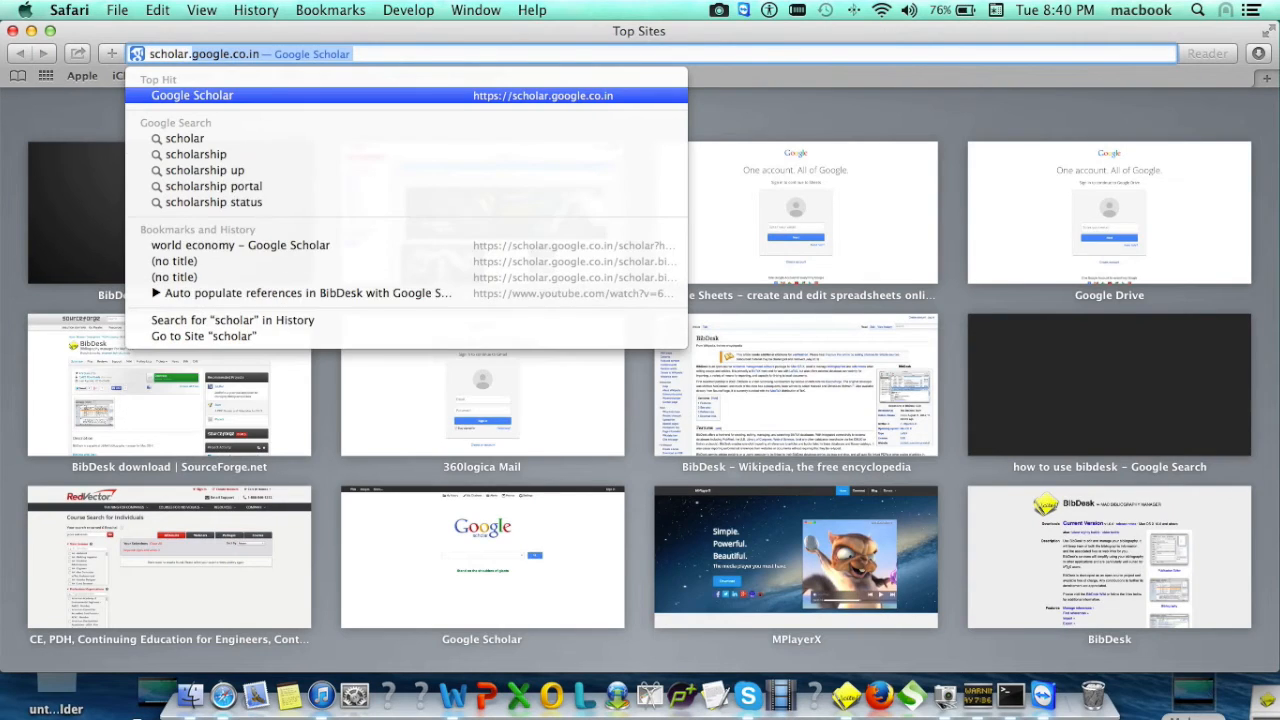
text(scholar.google.co.in)
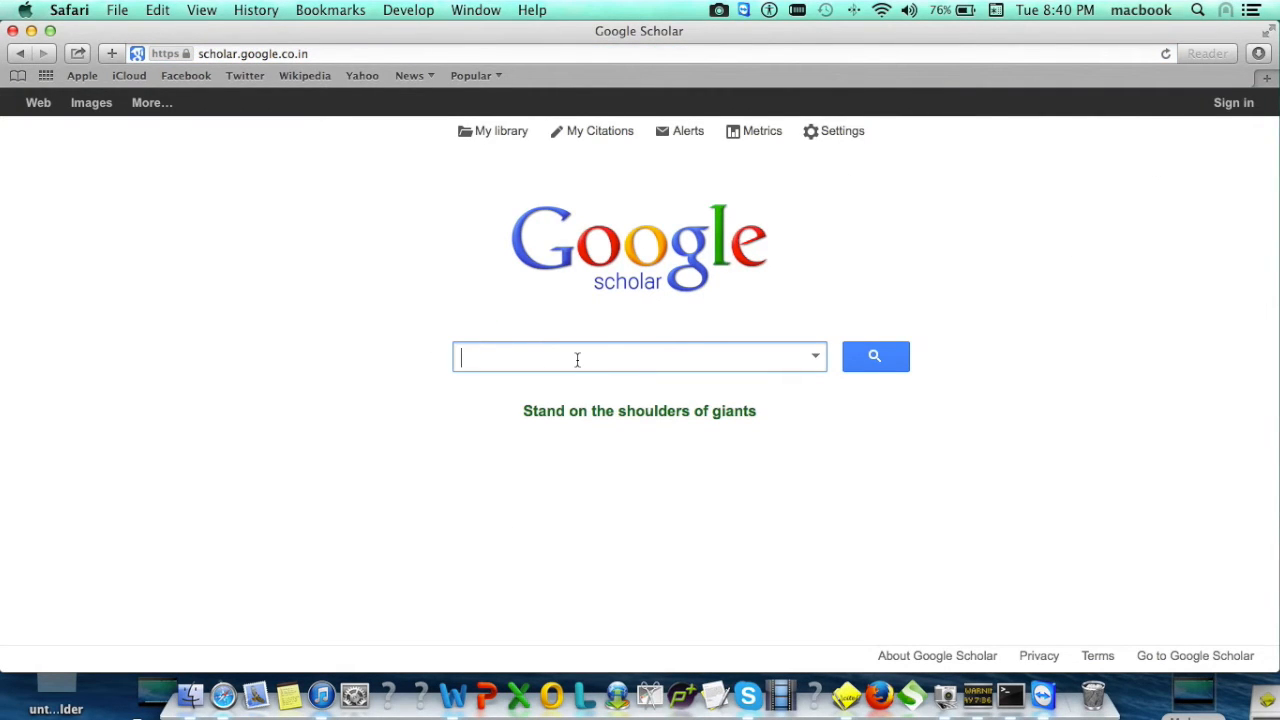
- Enter 'world economy' in the Google Scholar search box without submitting
text(world)
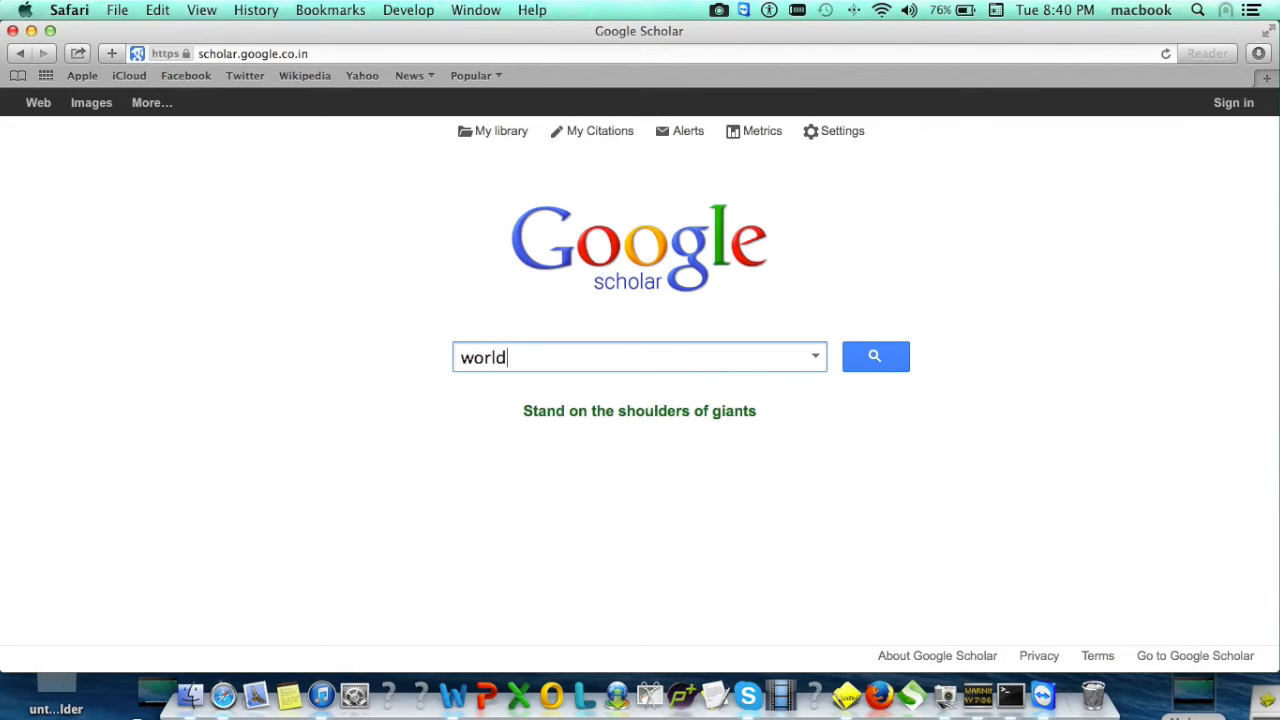
text(eco)
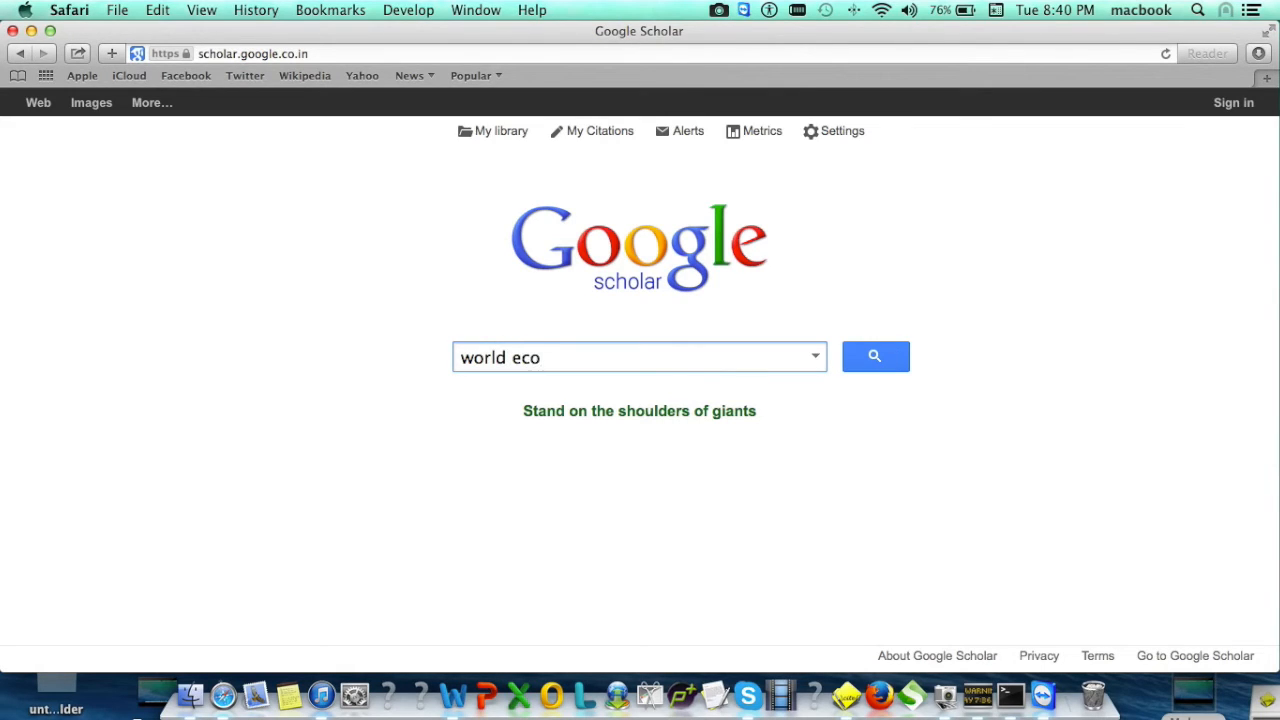
text(nomy)
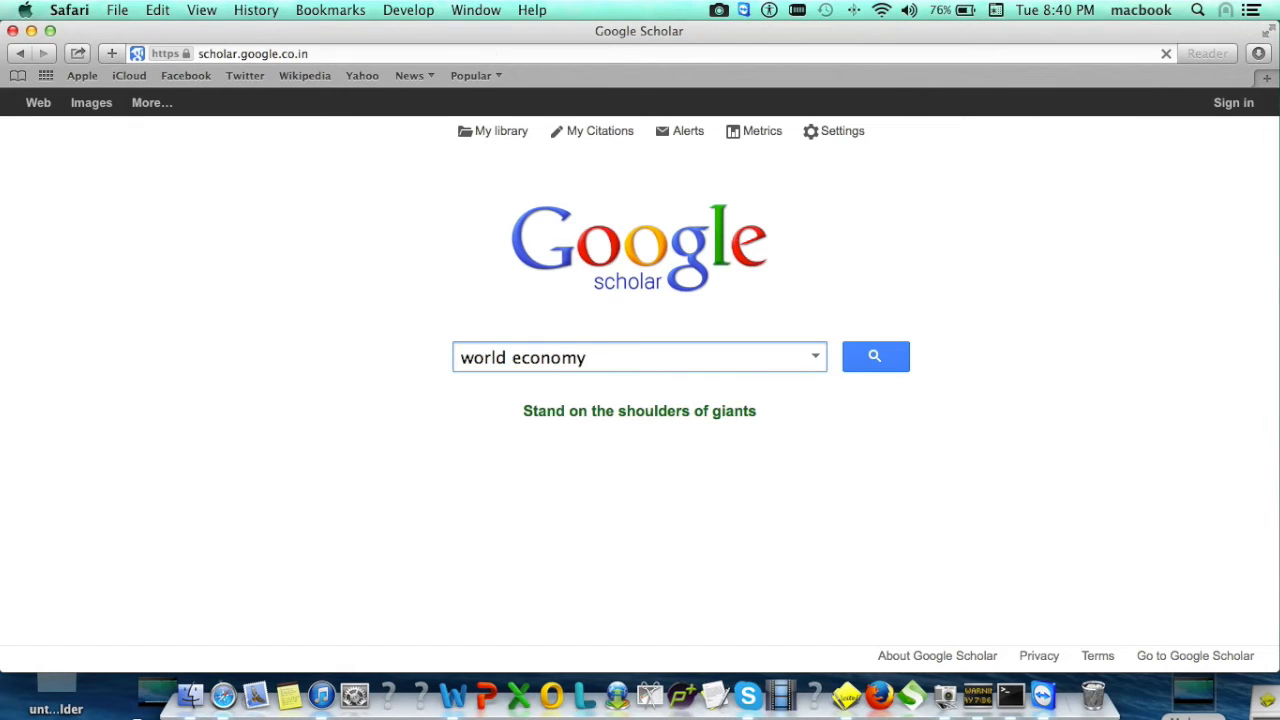
- Search world economy and show the BibTeX record for the first result, Wallerstein's book
click(874, 356)
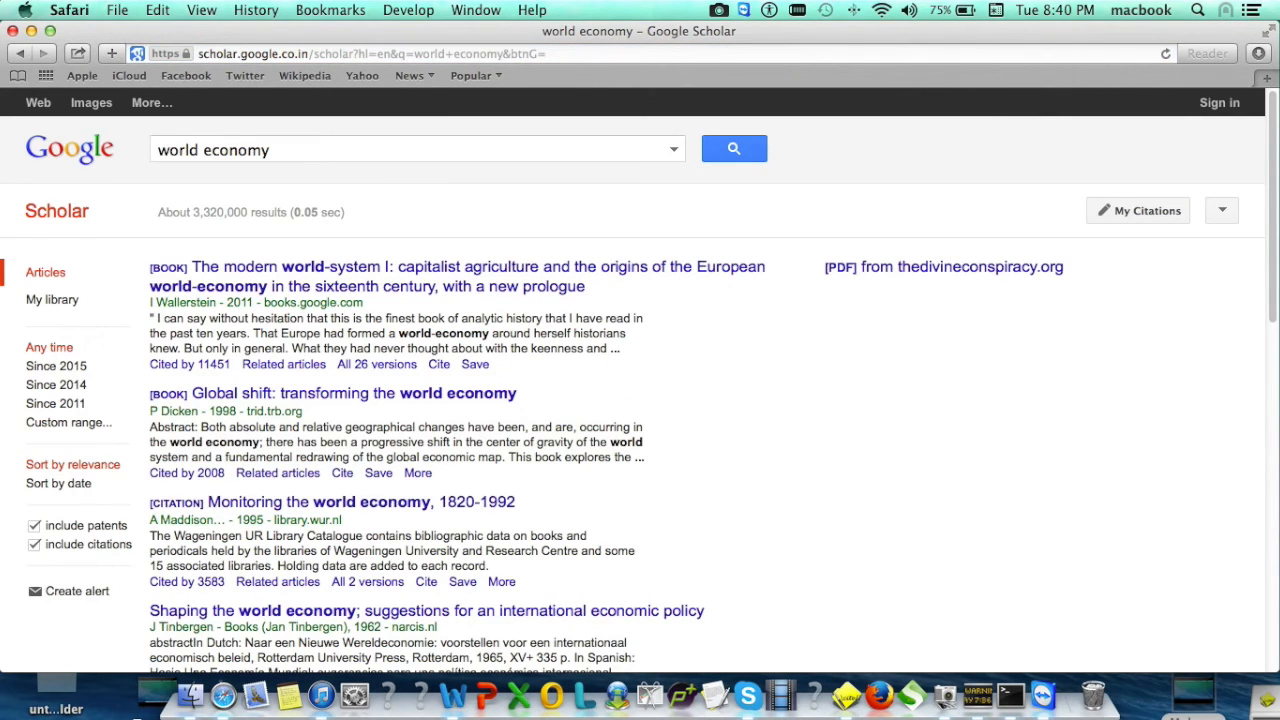
mouse_move(440, 370)
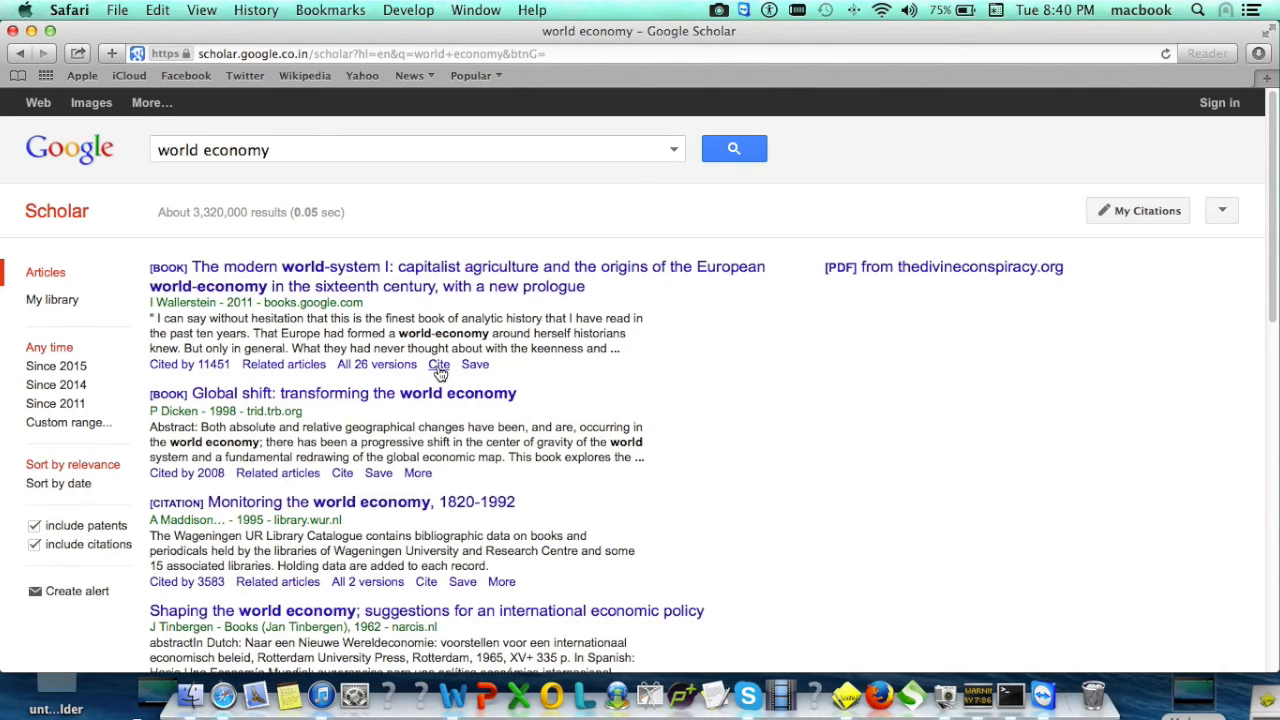
click(440, 364)
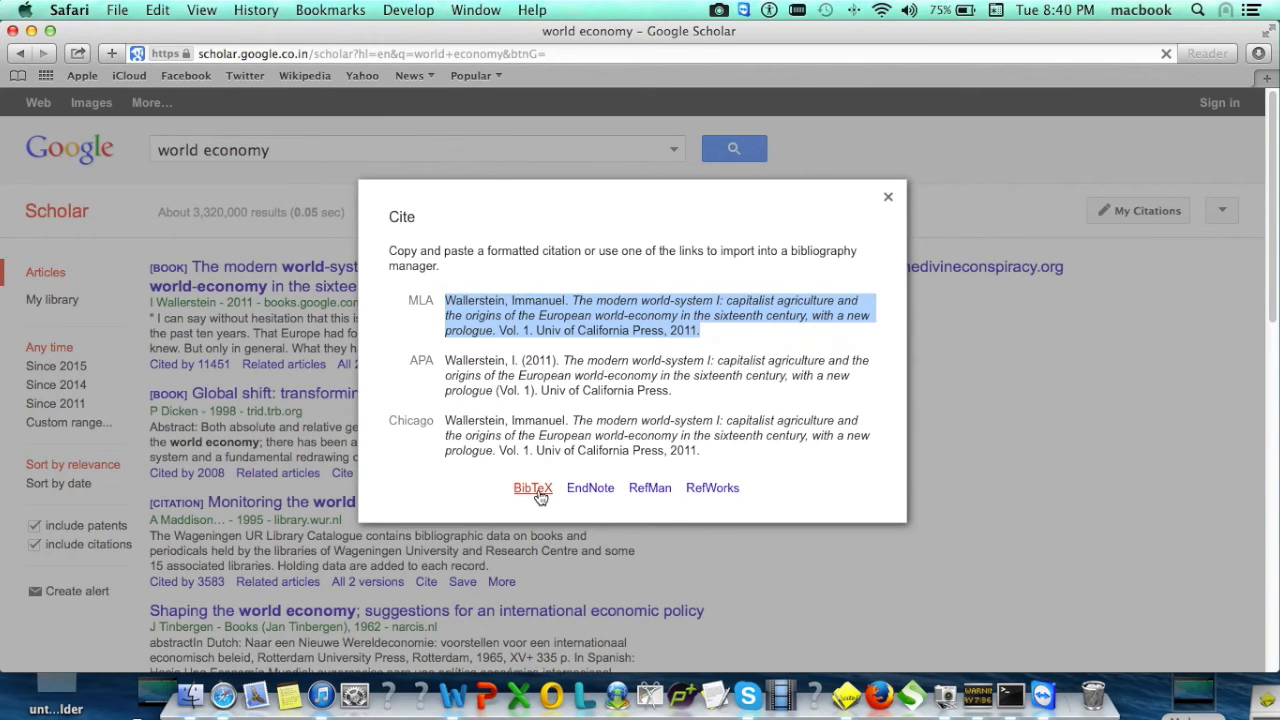
click(532, 488)
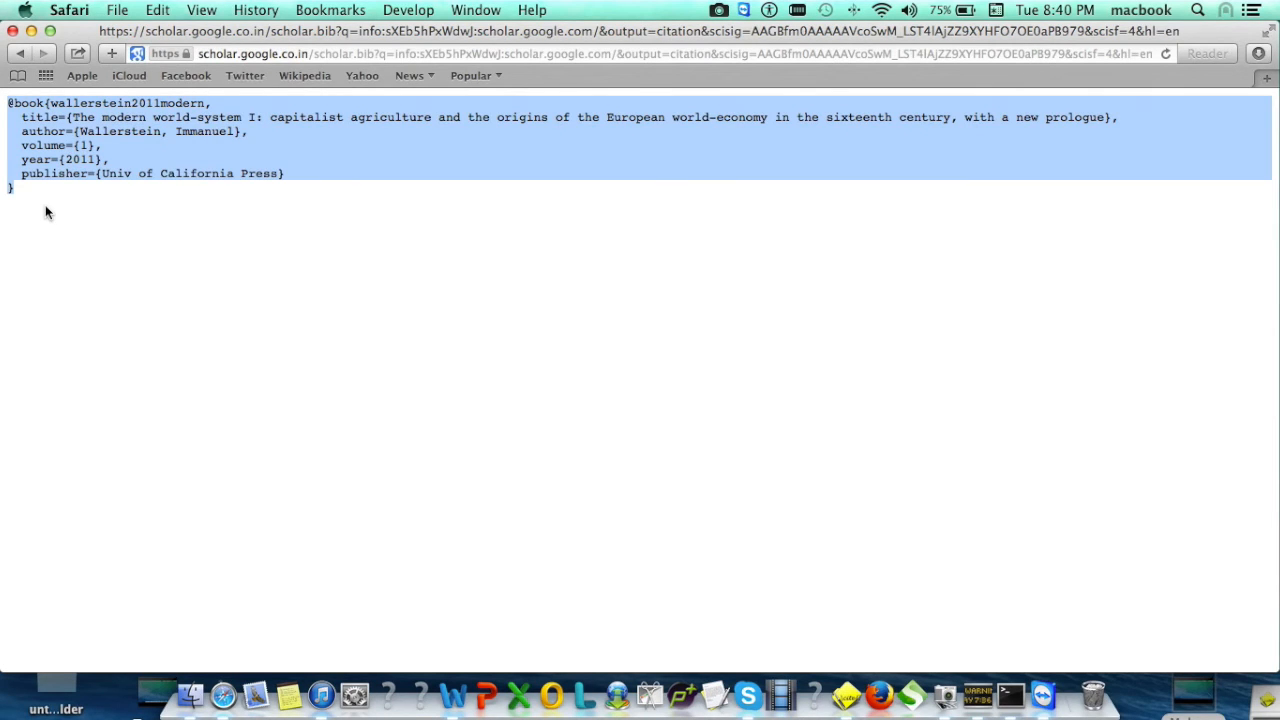
mouse_move(824, 570)
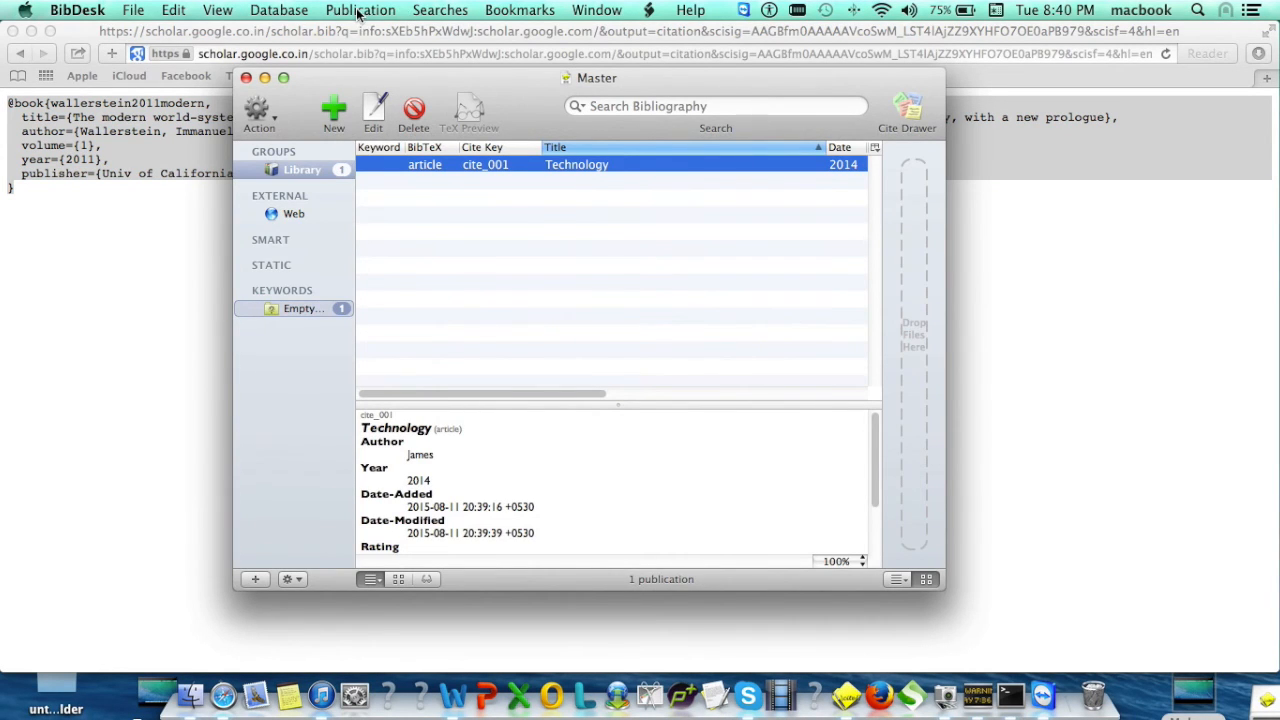
- In BibDesk, start New Publications from Clipboard to import the copied record
click(360, 10)
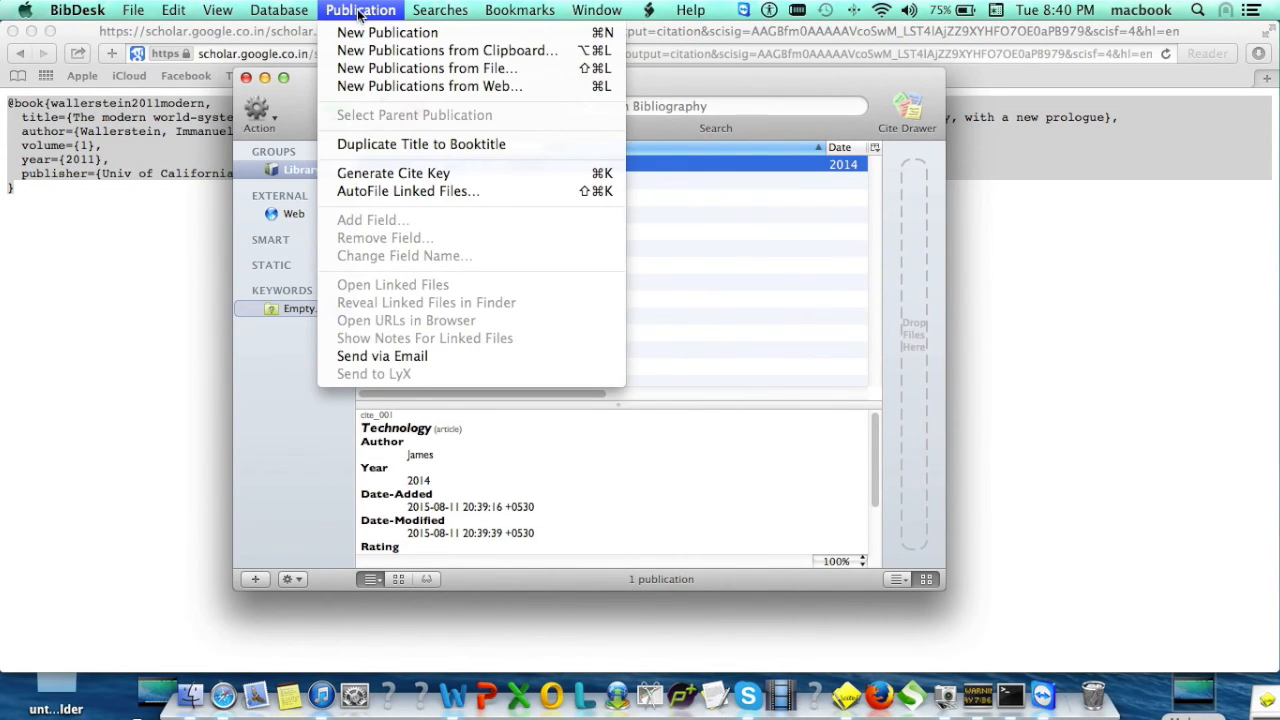
mouse_move(446, 50)
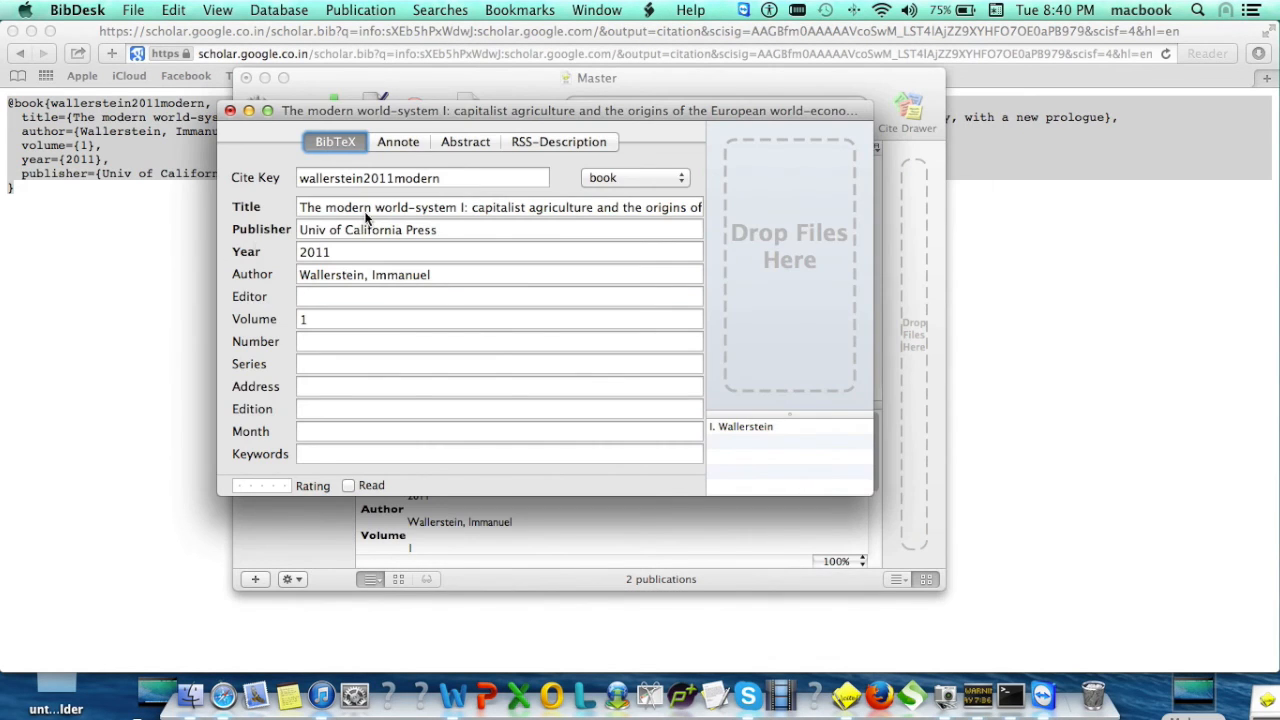
mouse_move(350, 324)
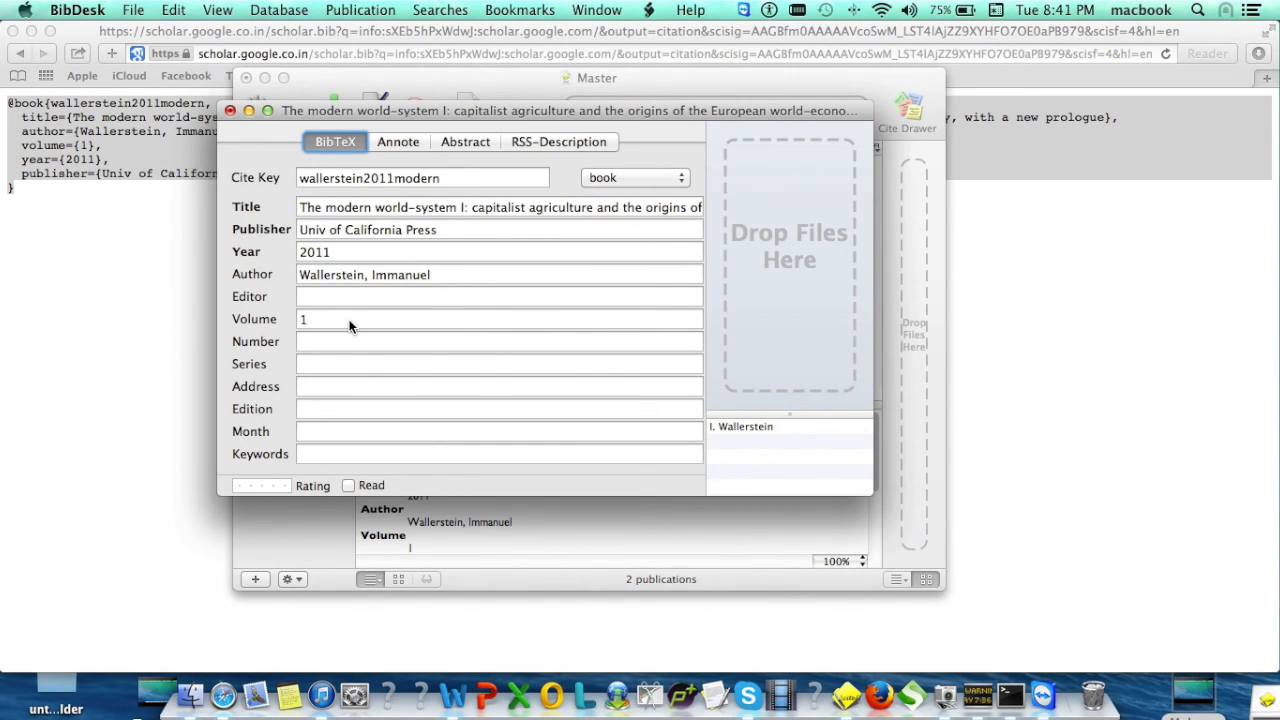